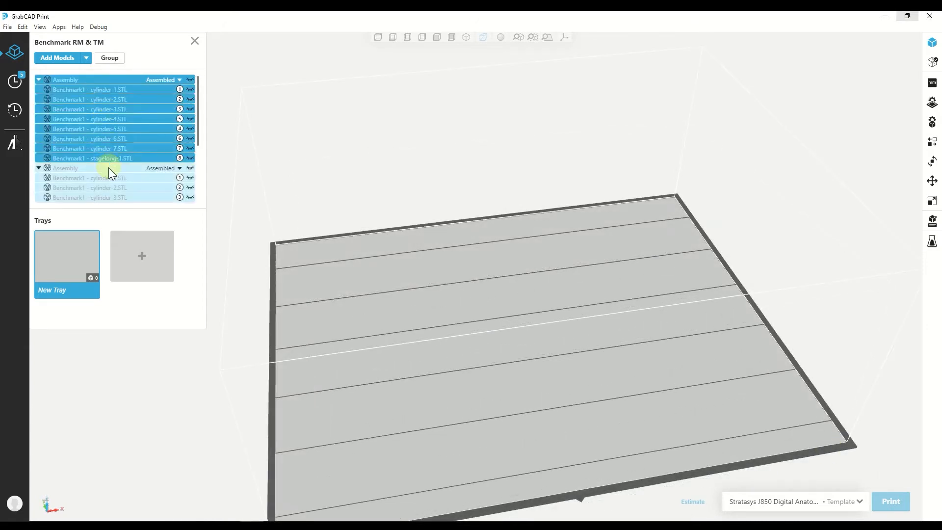
# - Move the selected benchmark cylinder assemblies onto the New Tray via the right-click menu
pyautogui.rightClick(110, 171)
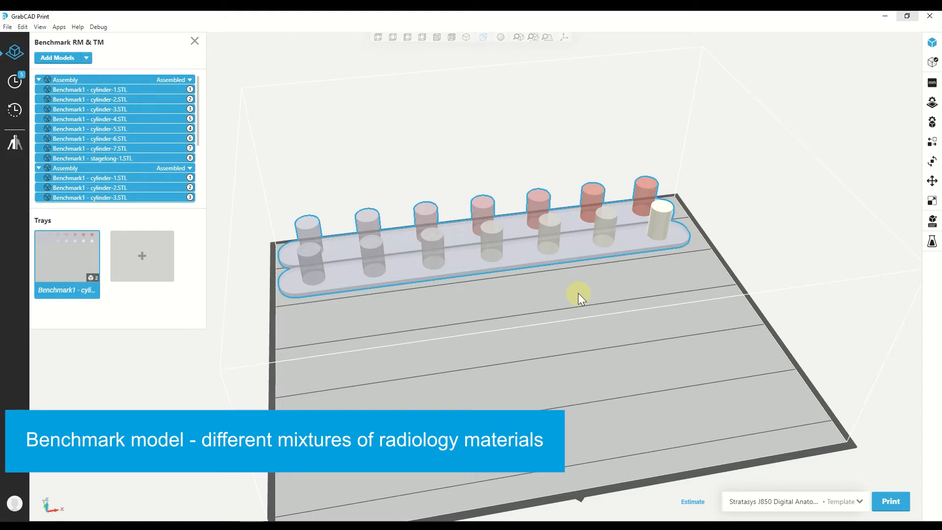
pyautogui.moveTo(601, 351)
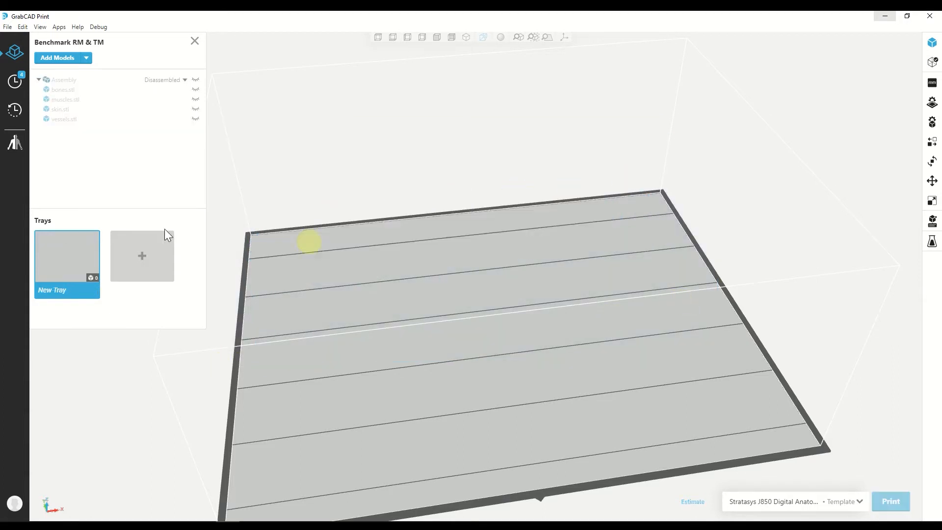
# - Move the skin, muscles, bones and vessels foot models to a New Tray
pyautogui.rightClick(64, 80)
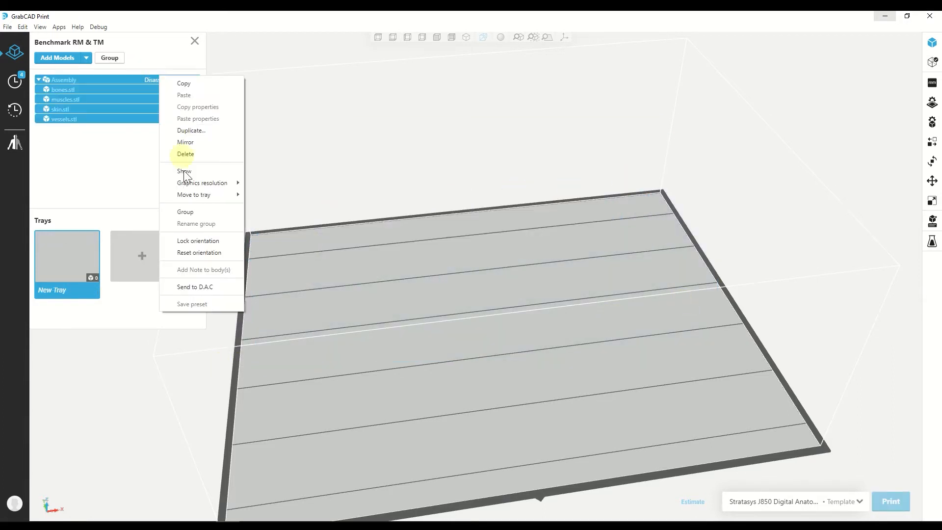
pyautogui.click(185, 172)
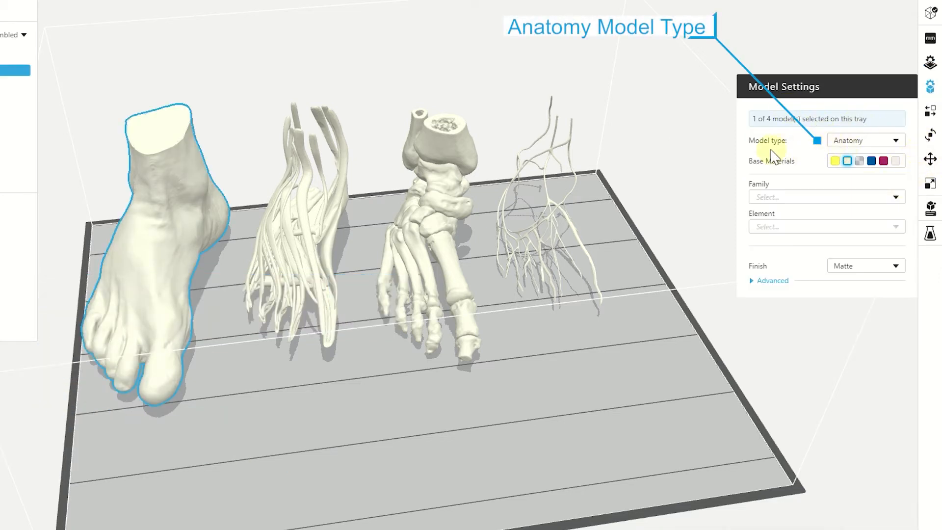
# - Set the skin to Radiology family, High RadioMatrix radio value, mixed with VeroCyan
pyautogui.click(826, 196)
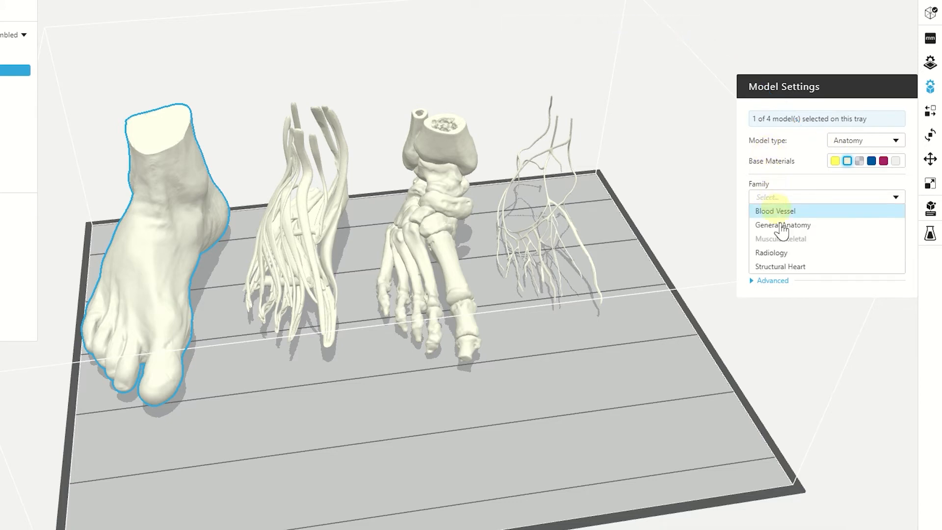
pyautogui.click(771, 253)
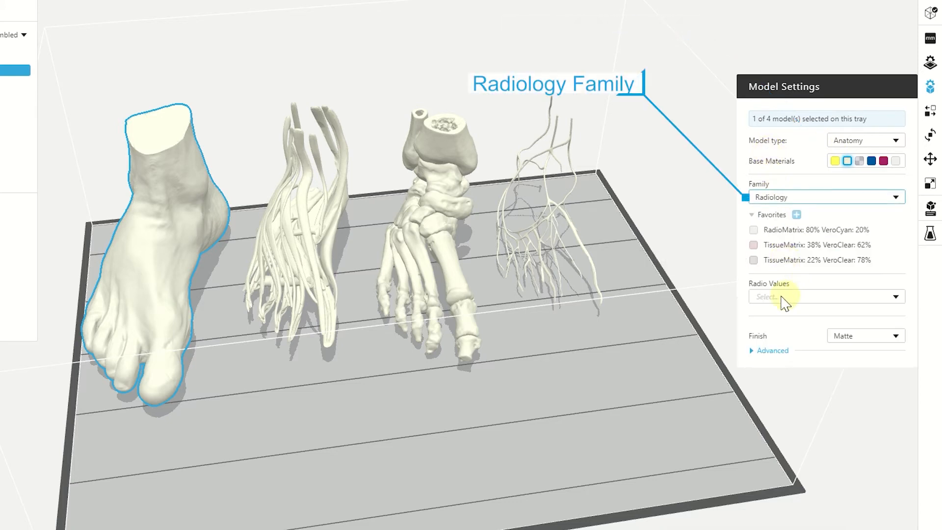
pyautogui.click(827, 297)
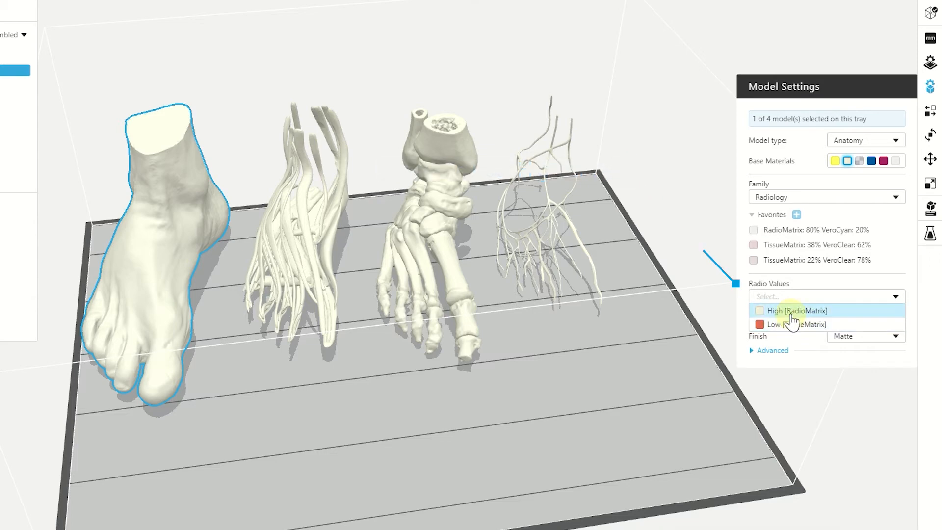
pyautogui.click(788, 310)
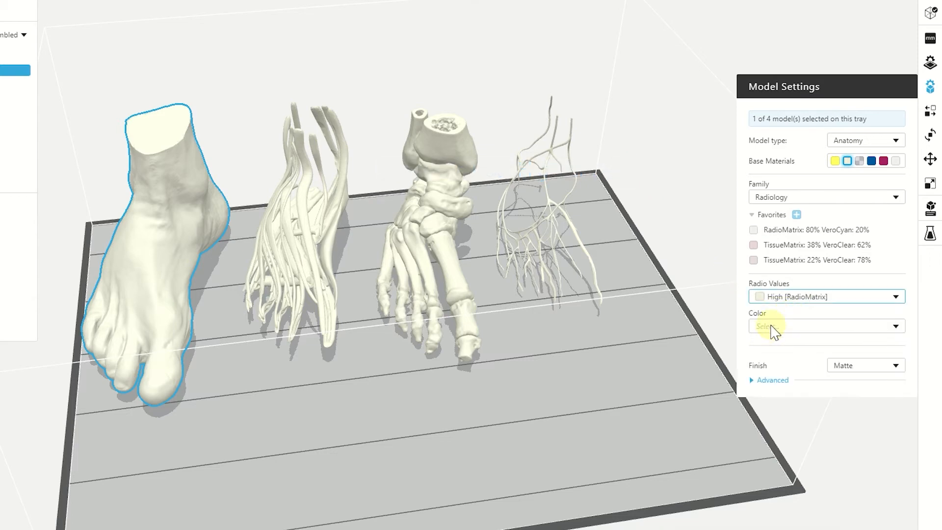
pyautogui.click(827, 326)
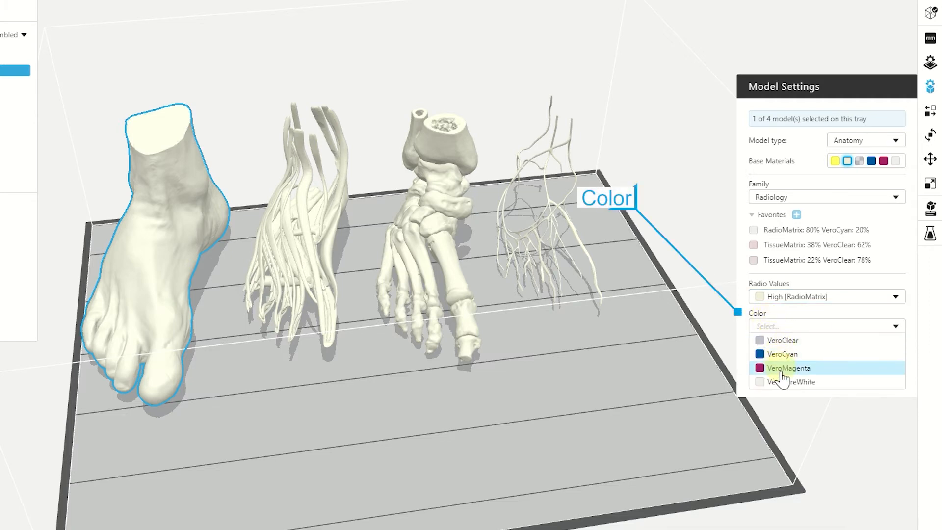
pyautogui.moveTo(784, 355)
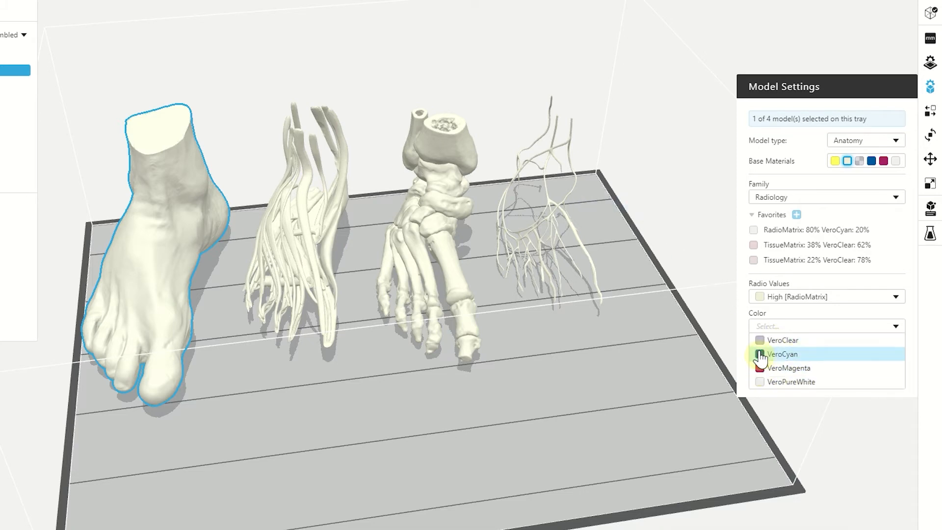
pyautogui.moveTo(777, 343)
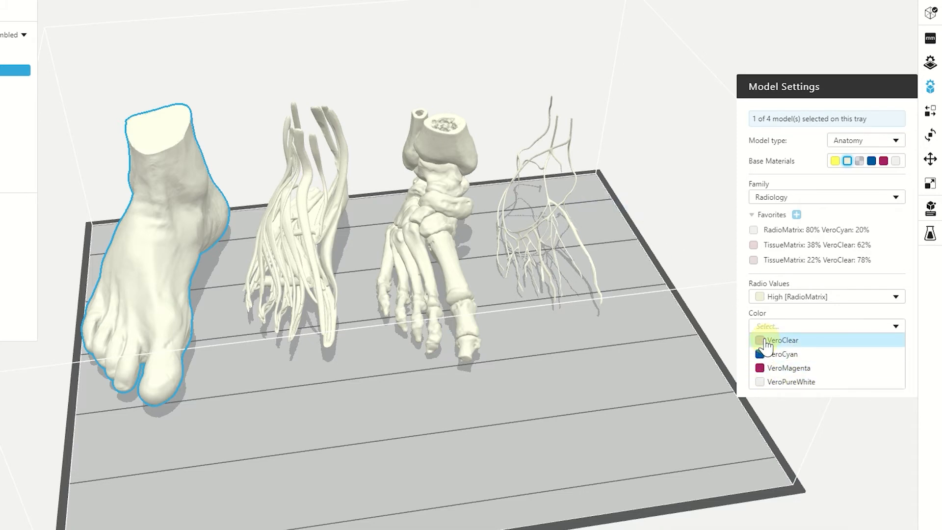
pyautogui.moveTo(773, 360)
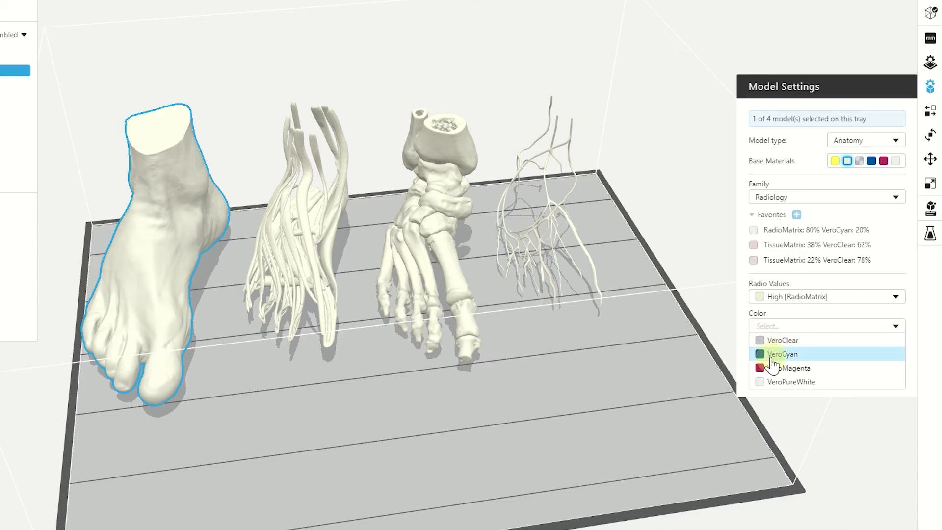
pyautogui.click(782, 354)
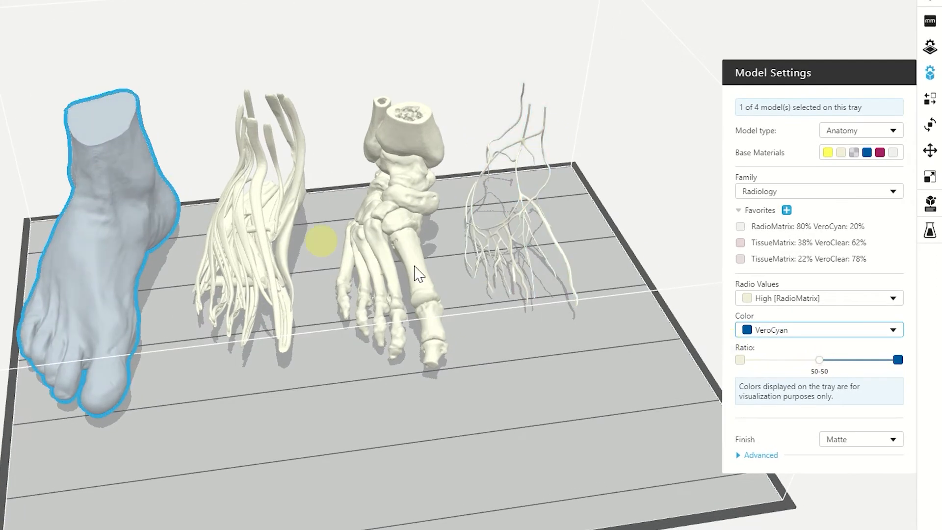
# - Adjust the skin's RadioMatrix-to-VeroCyan mixing ratio with the Ratio slider
pyautogui.moveTo(819, 359); pyautogui.dragTo(771, 359)
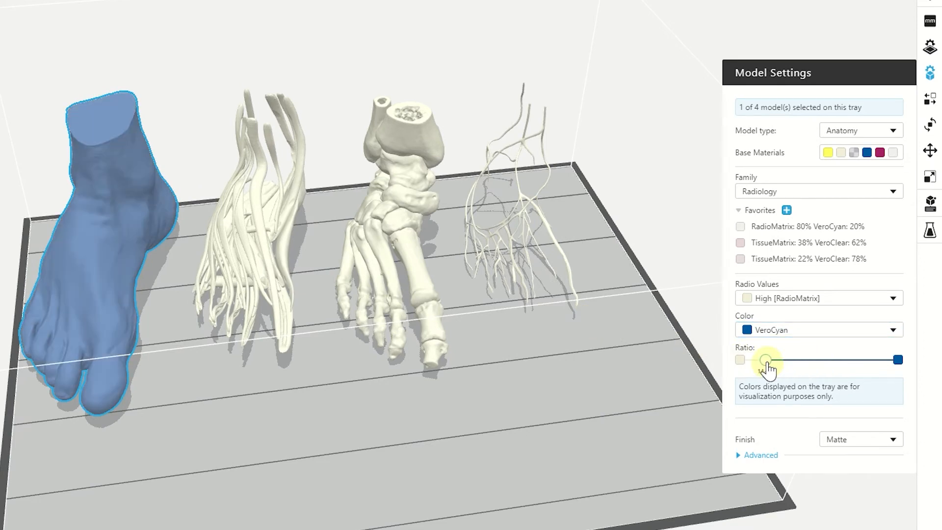
pyautogui.moveTo(769, 359); pyautogui.dragTo(809, 359)
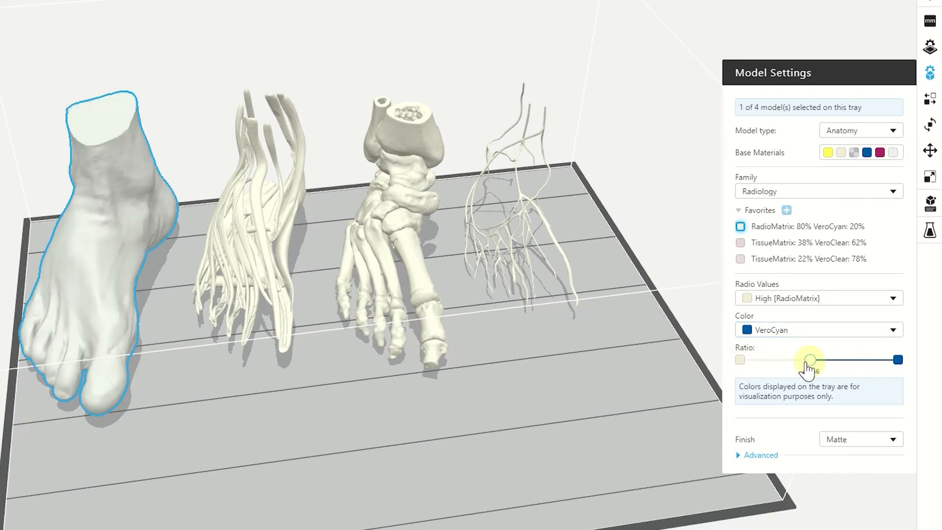
pyautogui.moveTo(809, 359); pyautogui.dragTo(792, 360)
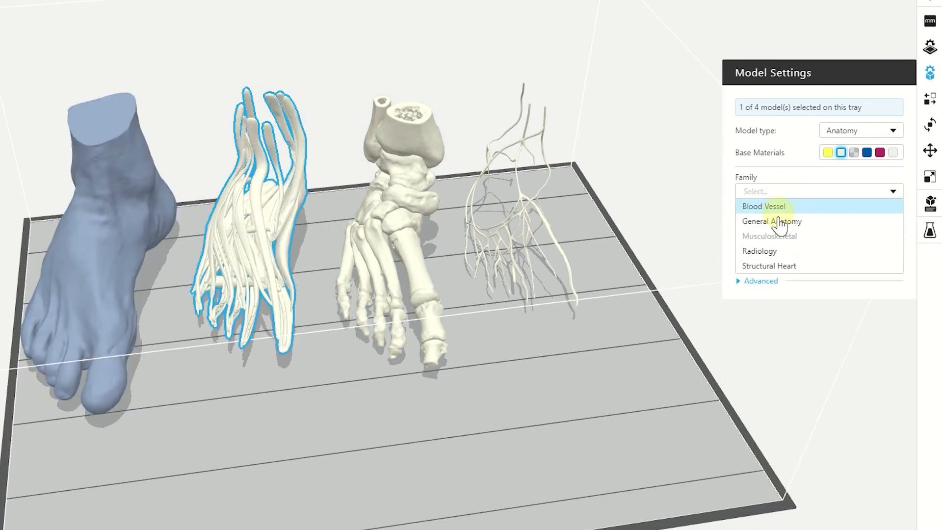
# - Give the muscles Radiology family, Low TissueMatrix and VeroClear, mixed 59% to 41%
pyautogui.click(760, 251)
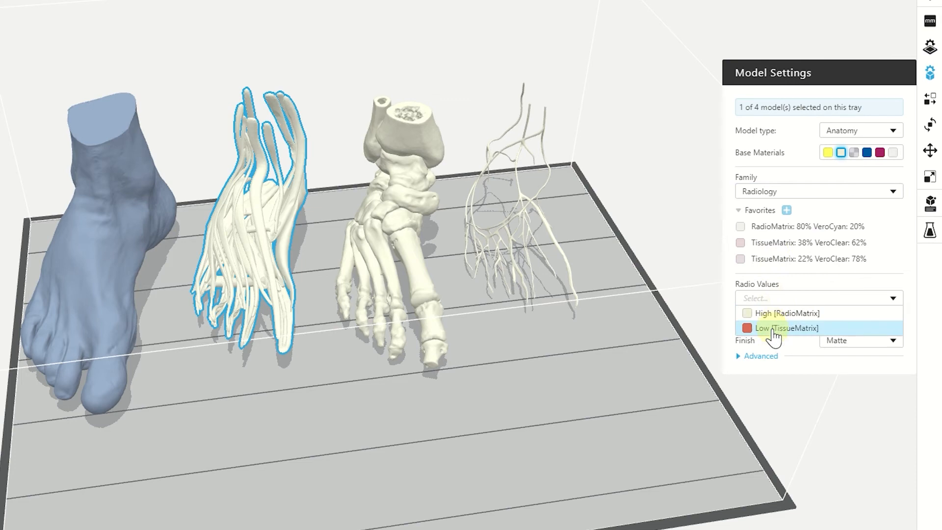
pyautogui.click(784, 328)
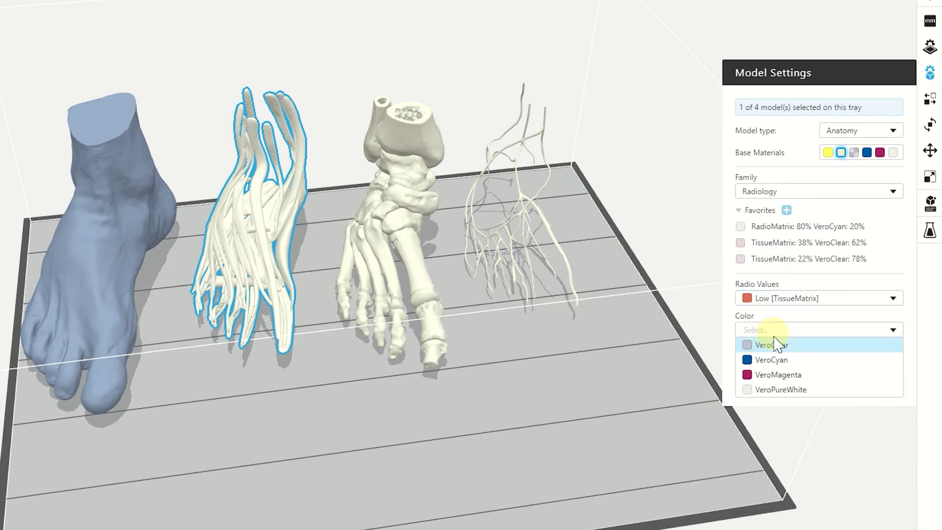
pyautogui.click(769, 345)
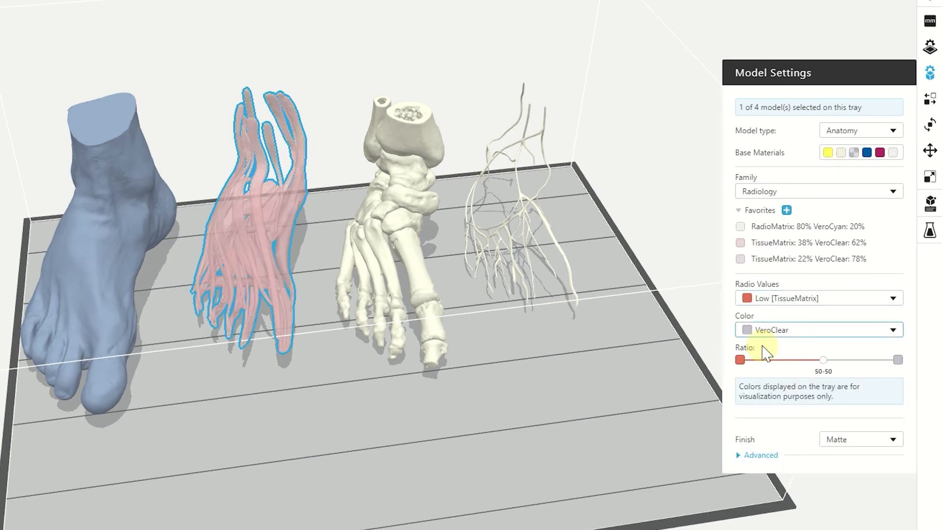
pyautogui.moveTo(823, 359); pyautogui.dragTo(857, 360)
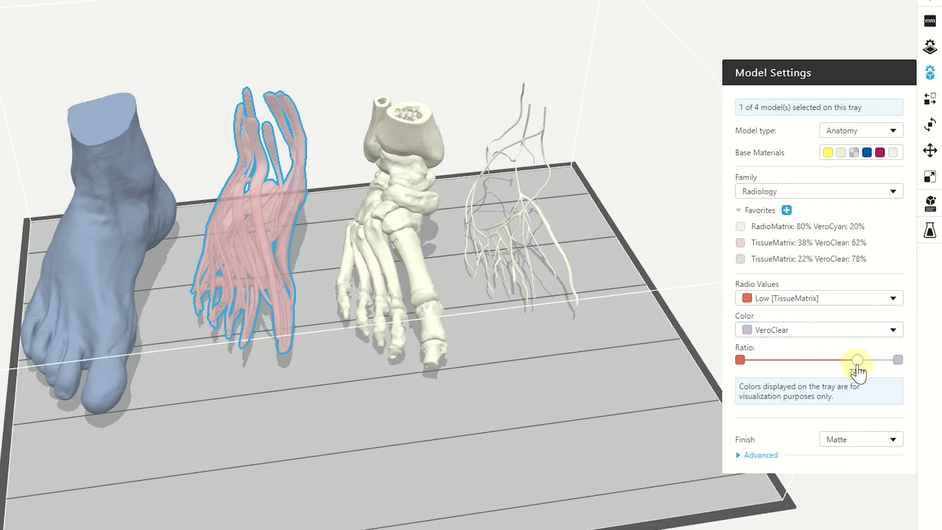
pyautogui.moveTo(856, 360); pyautogui.dragTo(744, 360)
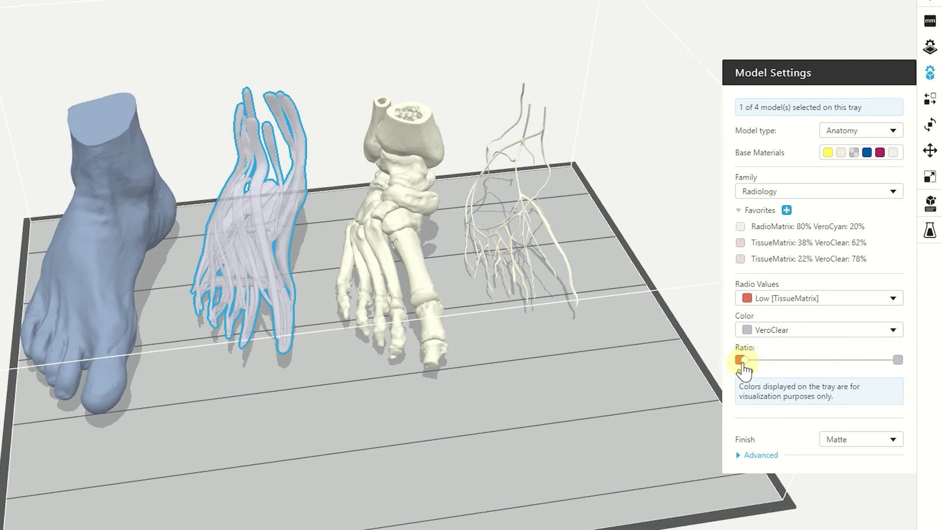
pyautogui.moveTo(742, 360); pyautogui.dragTo(896, 360)
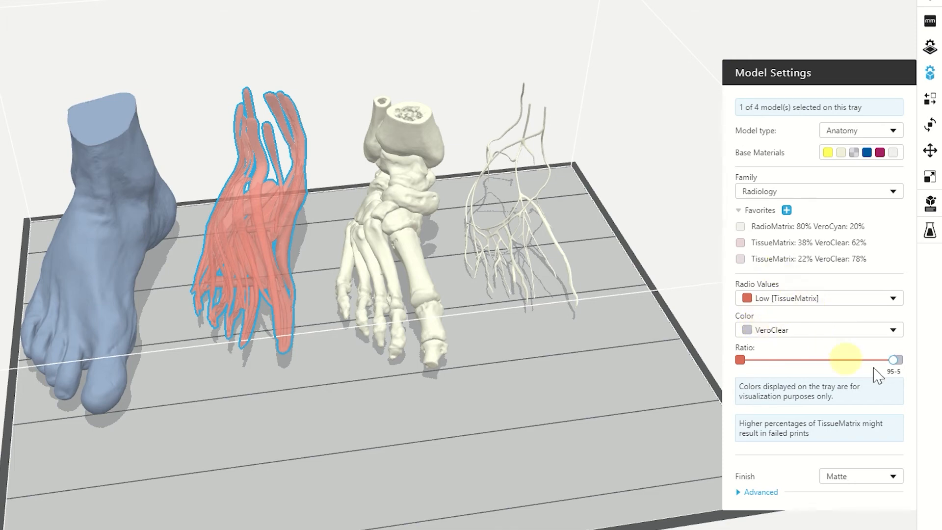
pyautogui.moveTo(898, 360); pyautogui.dragTo(837, 359)
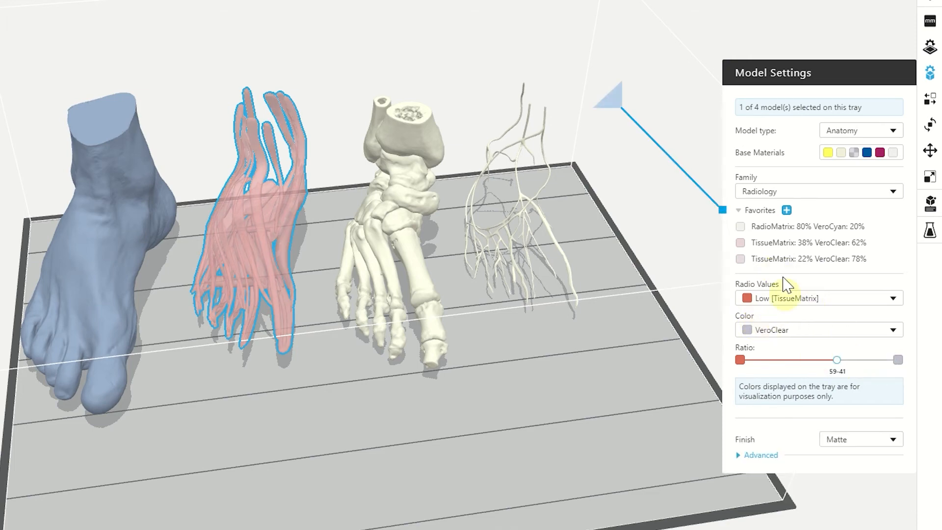
pyautogui.moveTo(786, 210)
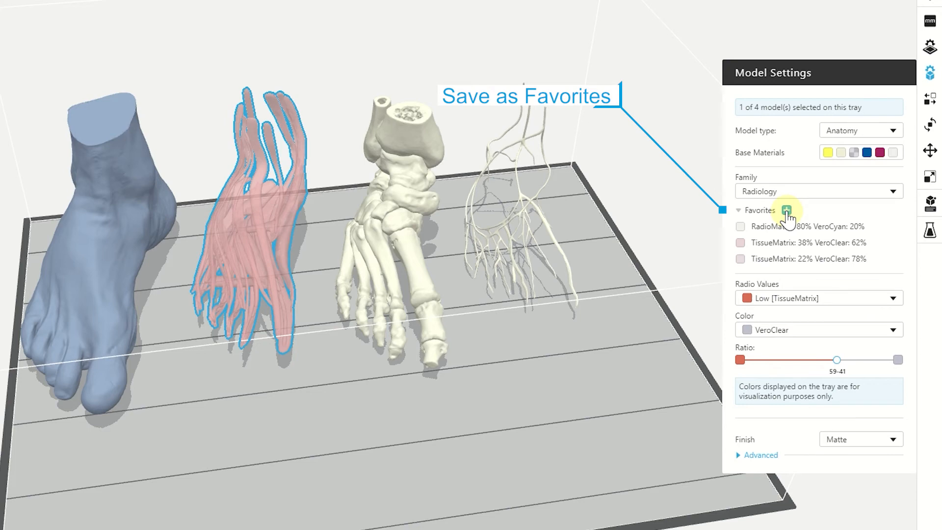
# - Favorite the TissueMatrix 59% / VeroClear 41% mix and remove the RadioMatrix 80% VeroCyan 20% favorite
pyautogui.click(785, 210)
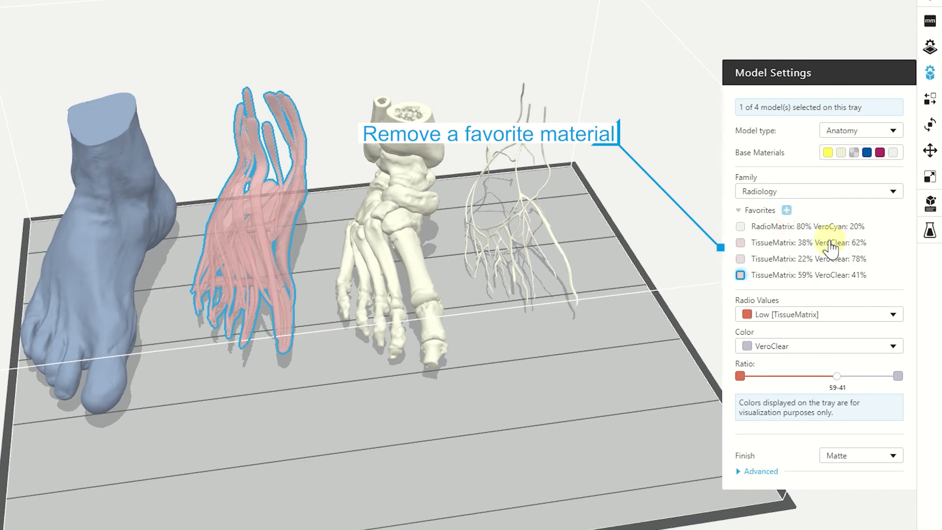
pyautogui.click(828, 243)
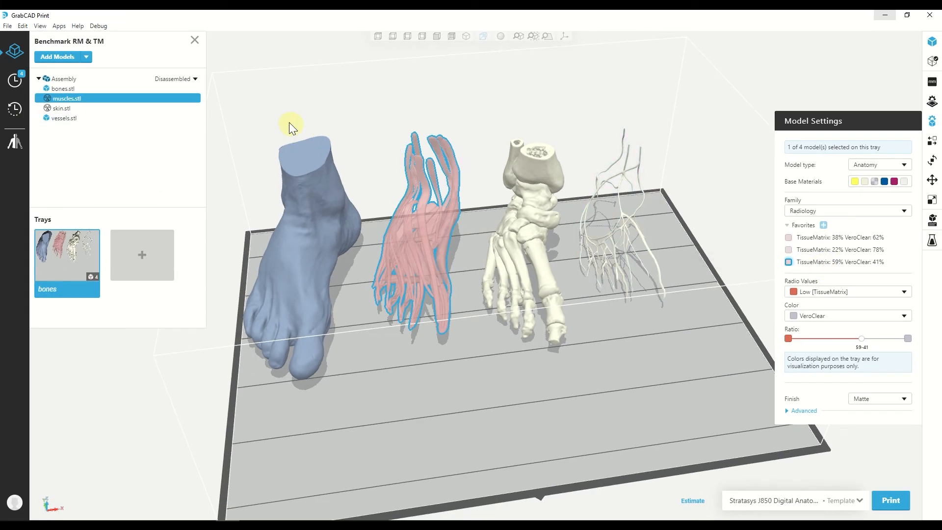
pyautogui.click(60, 26)
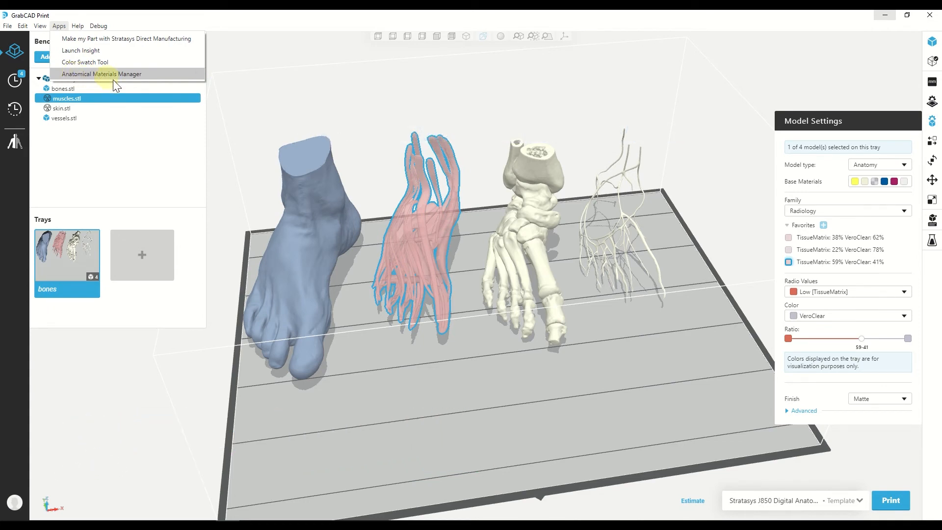
# - Delete the TissueMatrix_38_VeroClear_62 material in the Anatomical Materials Manager
pyautogui.click(102, 74)
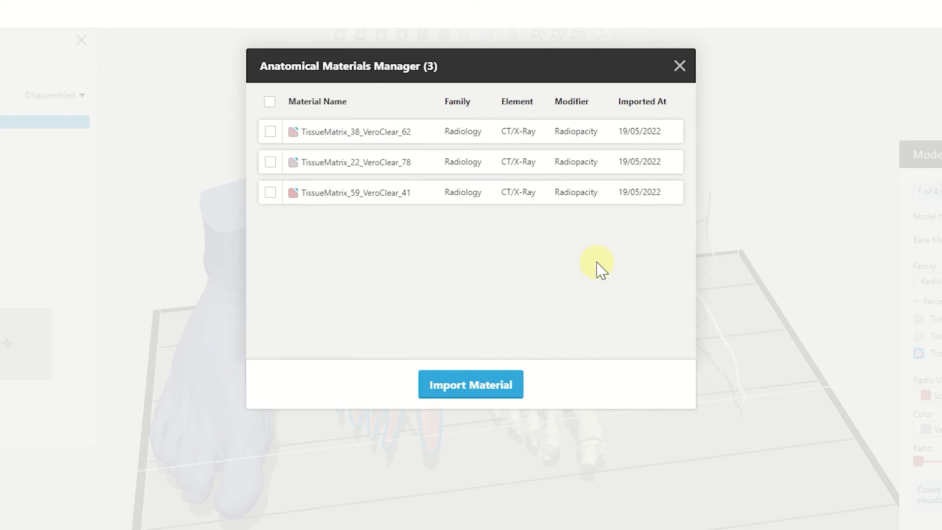
pyautogui.moveTo(640, 134)
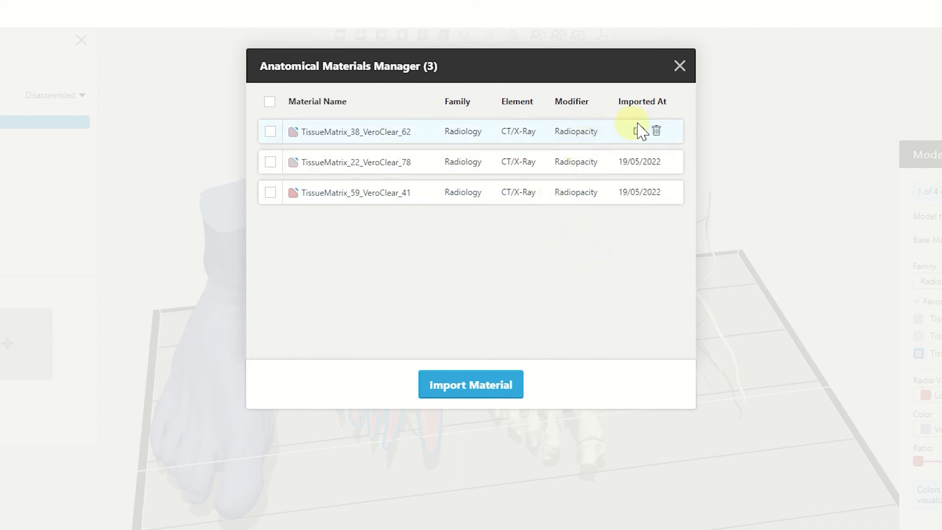
pyautogui.click(656, 131)
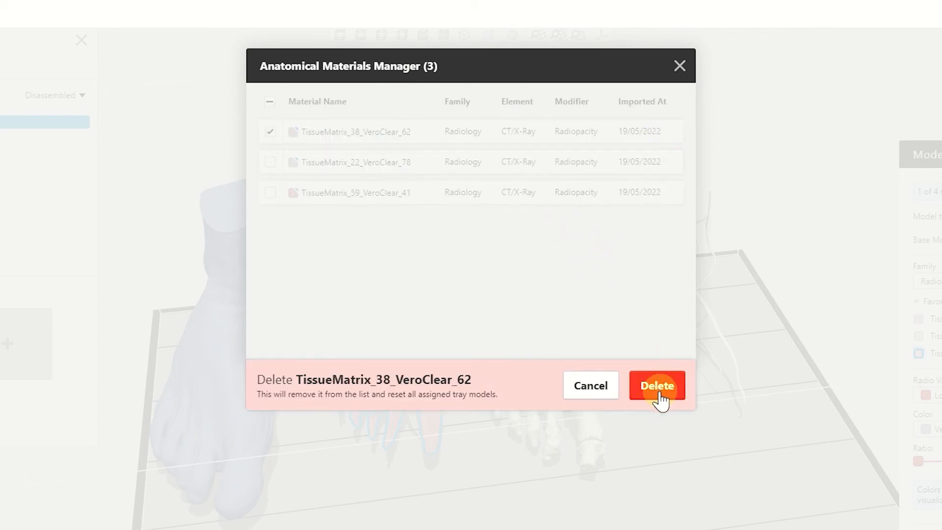
pyautogui.click(656, 385)
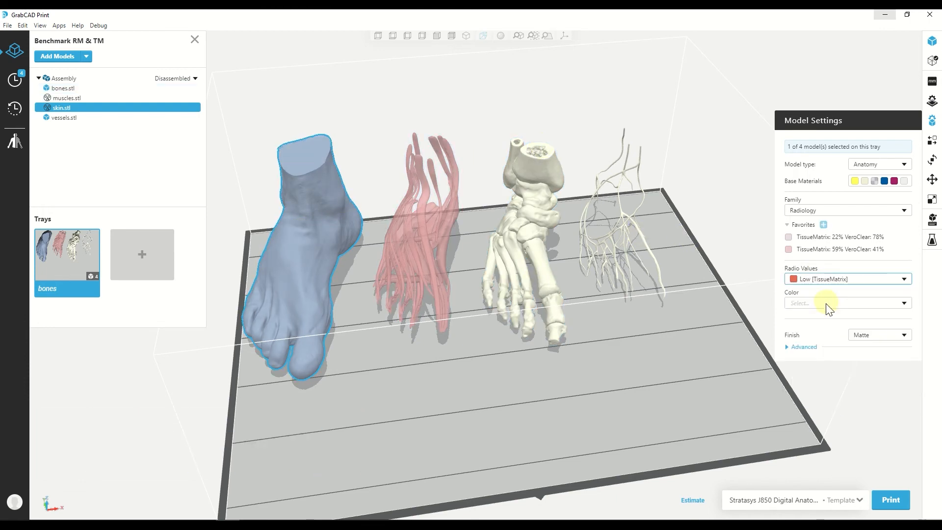
# - Mix VeroClear into the skin and give the vessels Low TissueMatrix with VeroClear at 67:33
pyautogui.click(848, 303)
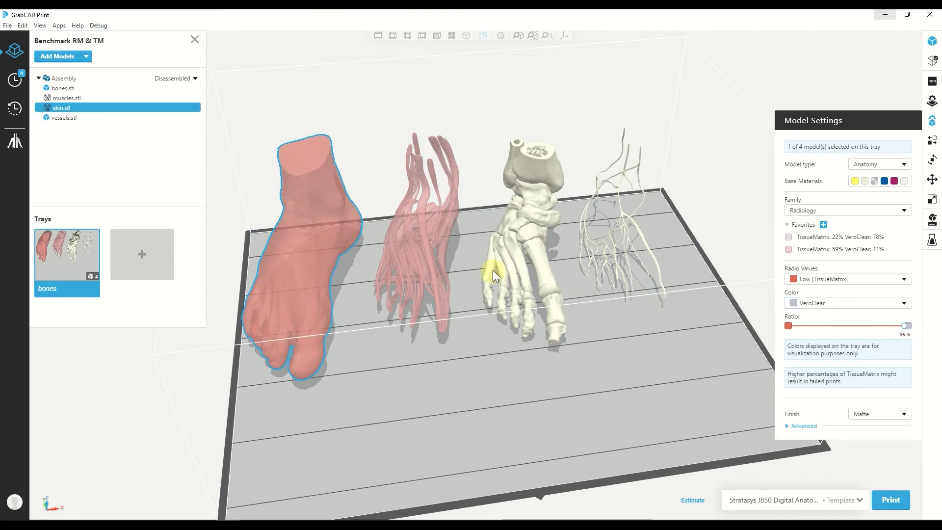
pyautogui.click(61, 88)
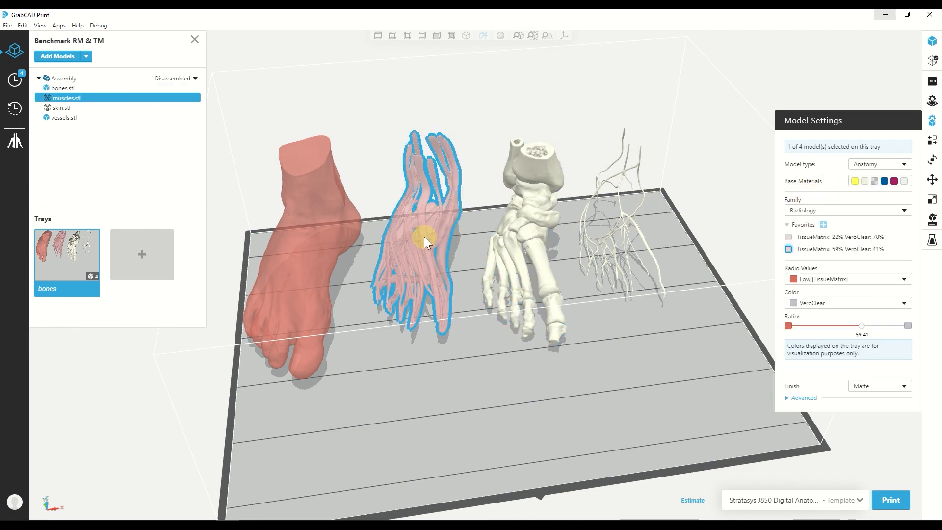
pyautogui.moveTo(862, 325); pyautogui.dragTo(859, 325)
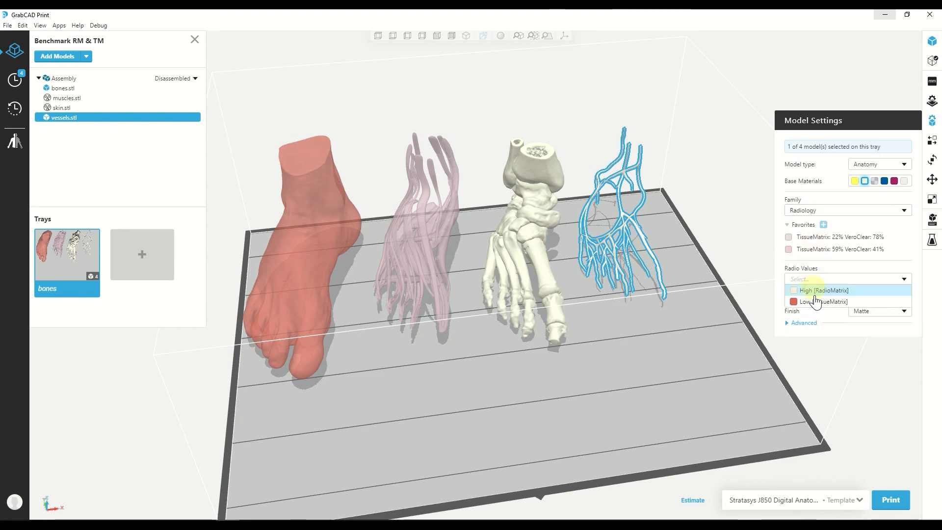
pyautogui.click(820, 302)
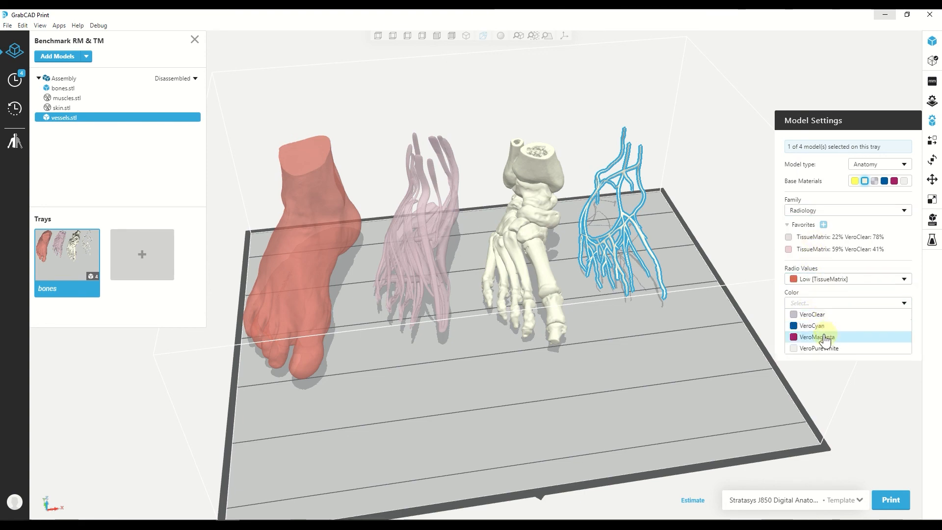
pyautogui.click(812, 315)
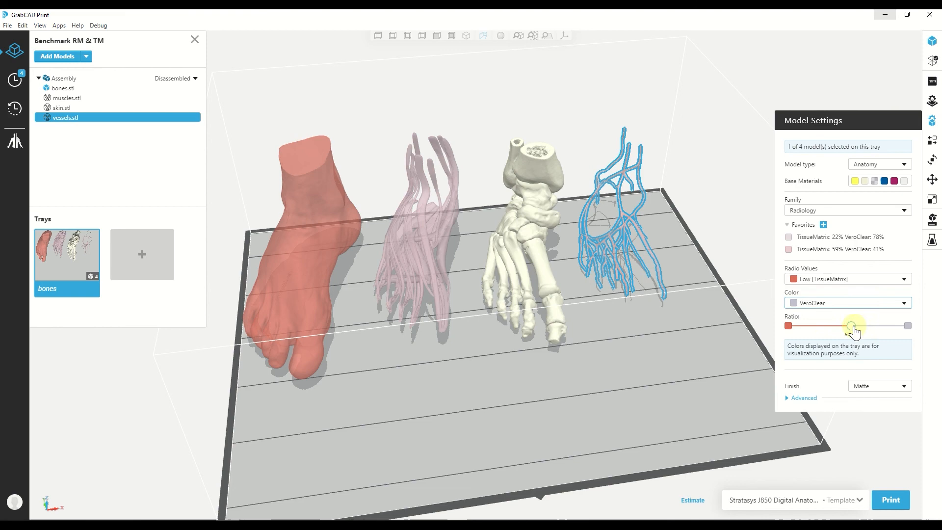
pyautogui.moveTo(851, 325); pyautogui.dragTo(871, 325)
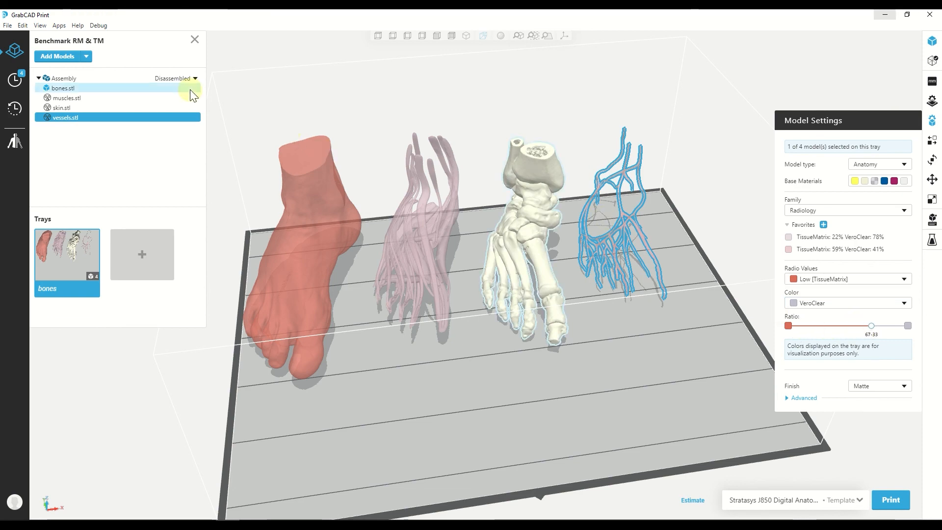
pyautogui.click(196, 78)
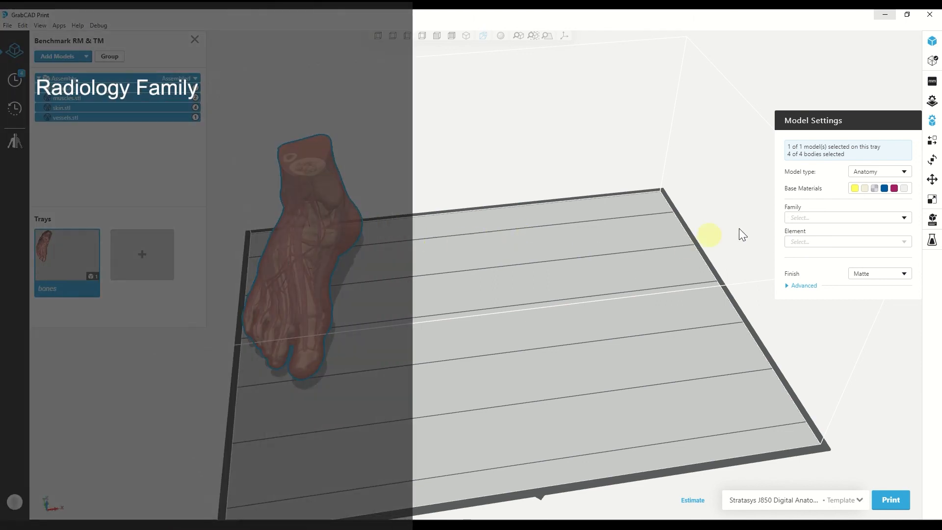
# - Set the grouped foot model to Radiology family with Low TissueMatrix radio value
pyautogui.click(848, 218)
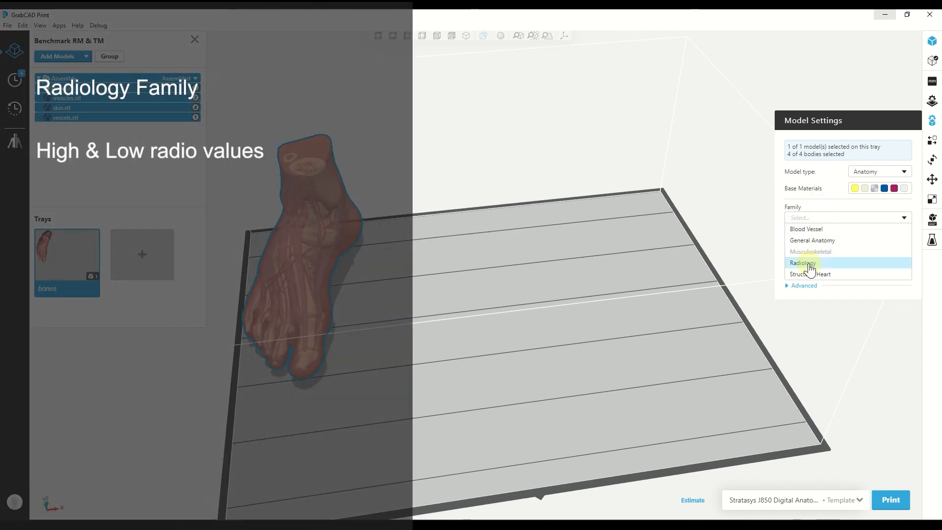
pyautogui.click(804, 262)
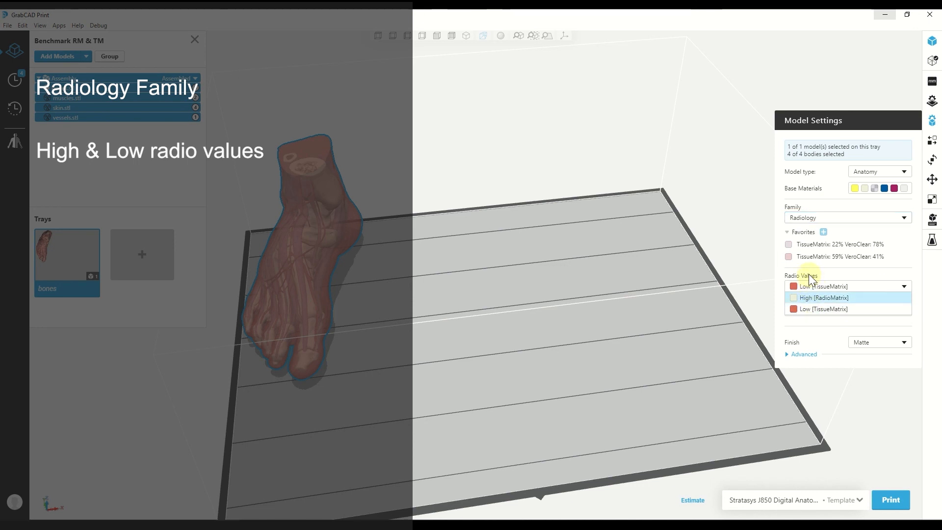
pyautogui.click(825, 309)
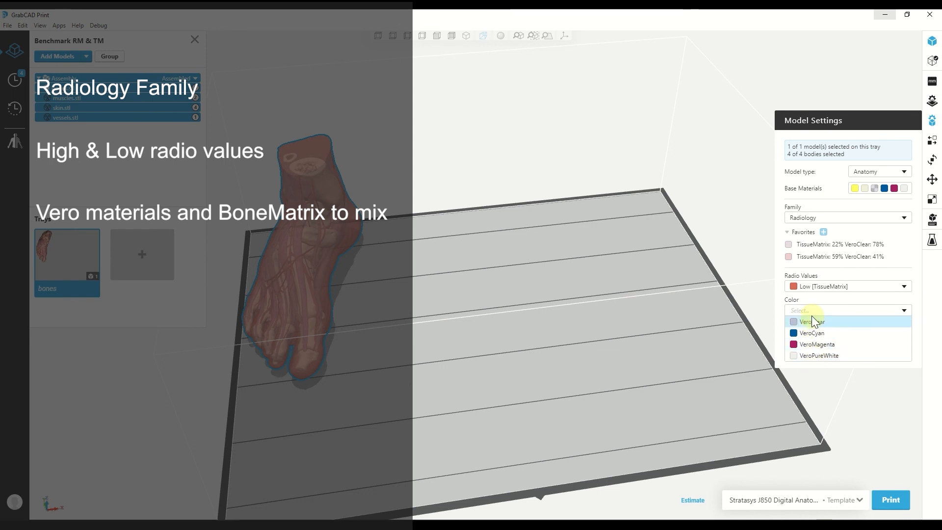
pyautogui.moveTo(801, 298)
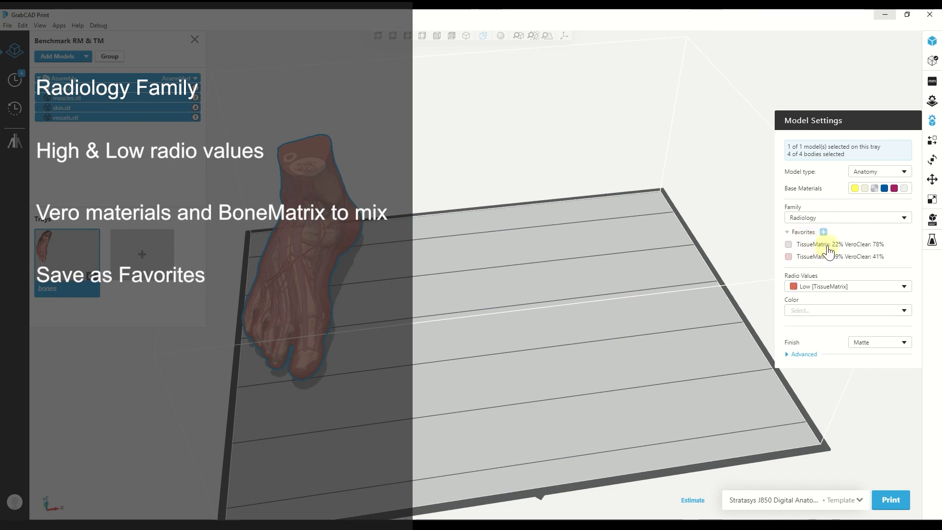
pyautogui.moveTo(835, 247)
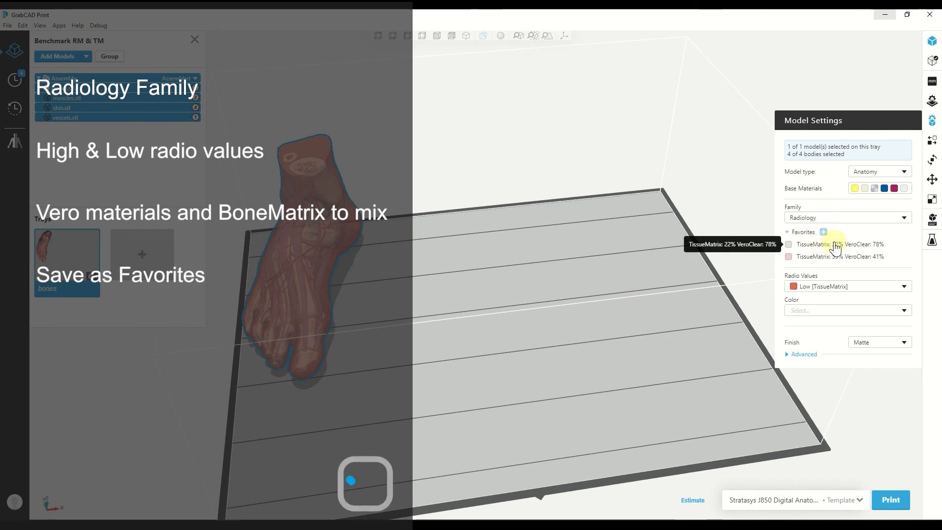